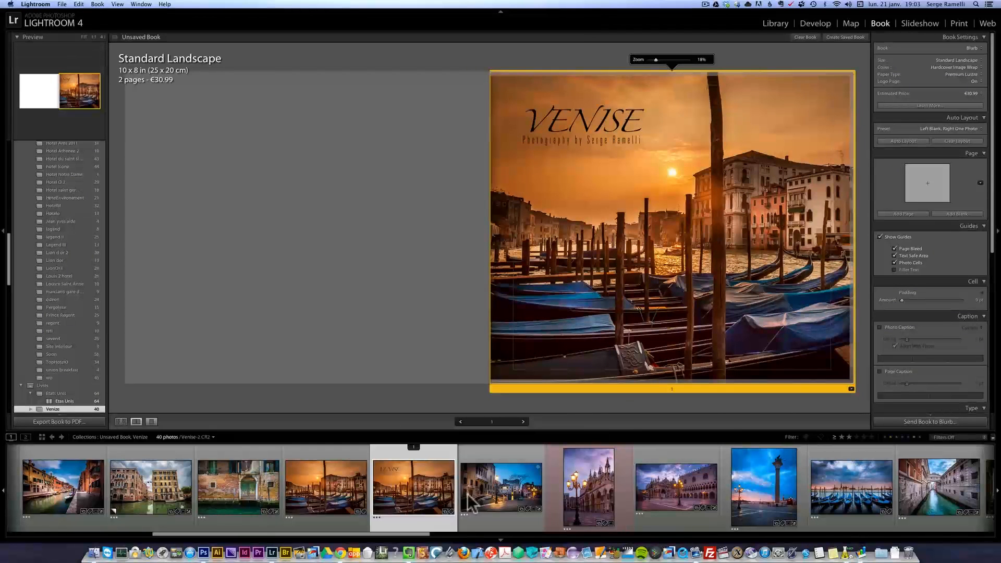
- Switch to Multi-Page view and show the 1 Photo layout options for page 2
{"action": "left_click", "coordinate": [136, 422]}
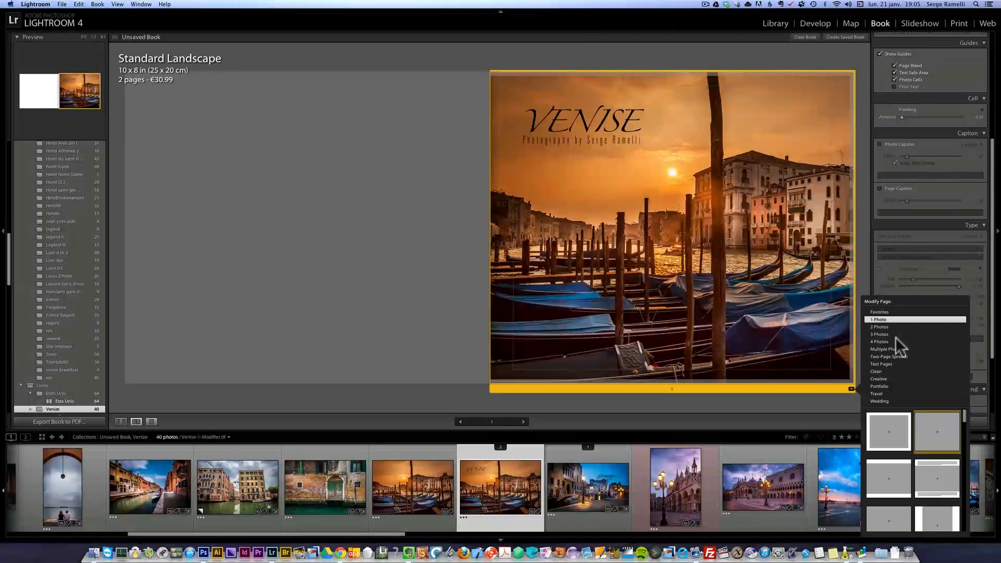
{"action": "left_click", "coordinate": [879, 341]}
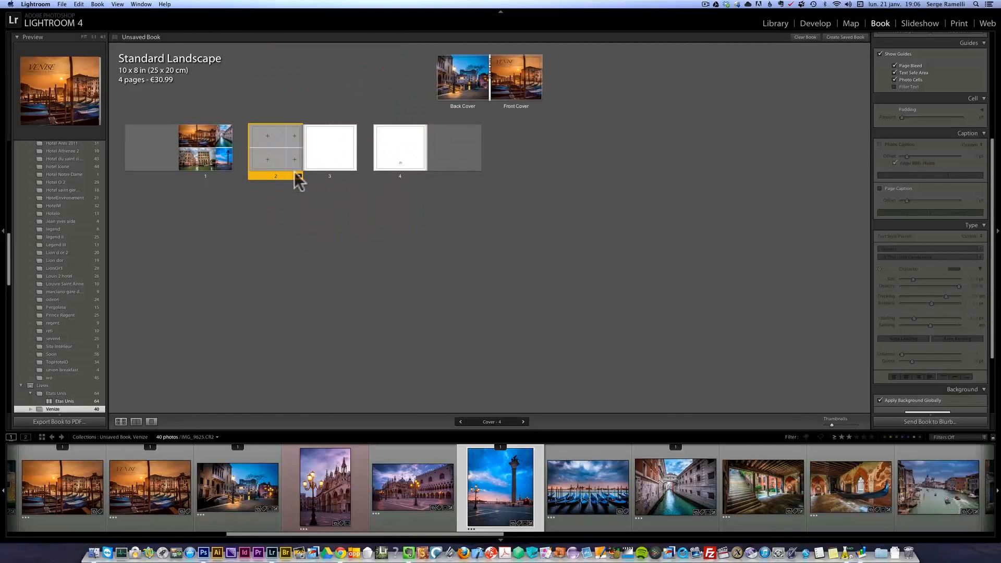
{"action": "left_click", "coordinate": [298, 176]}
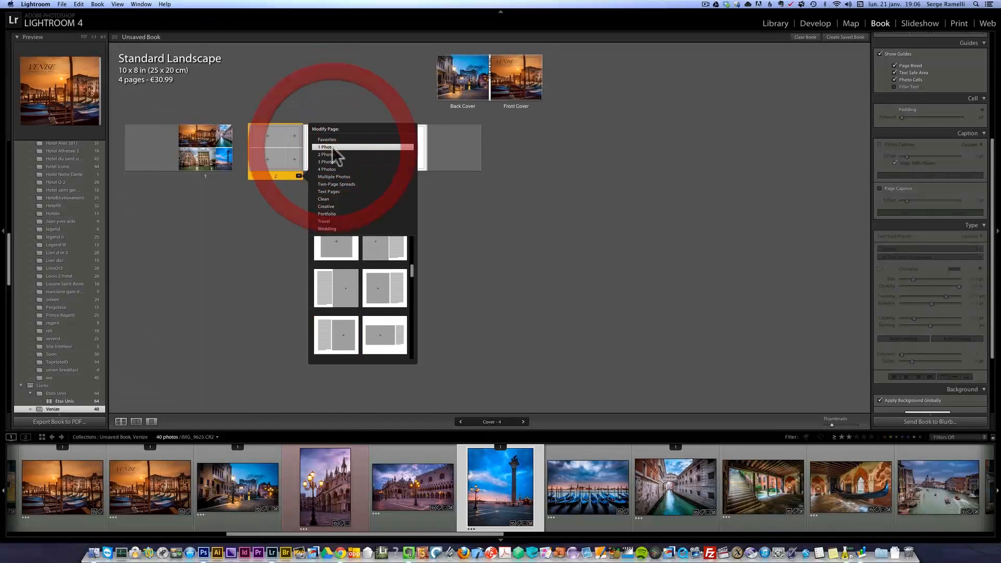
{"action": "left_click", "coordinate": [325, 147]}
{"action": "type", "text": "jhqfgjsdfg jhsdgfjsdh"}
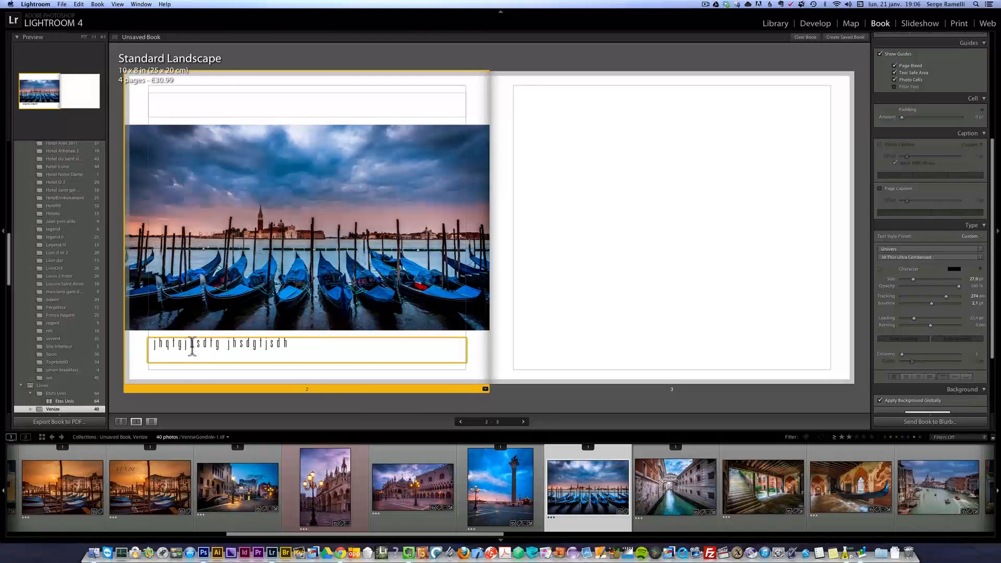
- Edit the caption text box beneath the gondola photo on page 2
{"action": "left_click", "coordinate": [120, 421]}
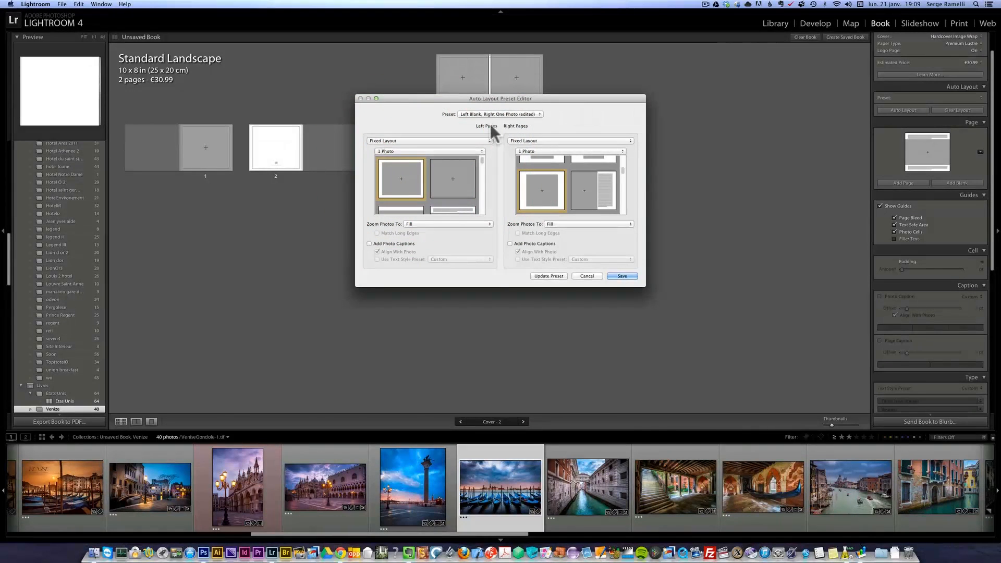
{"action": "left_click", "coordinate": [620, 276]}
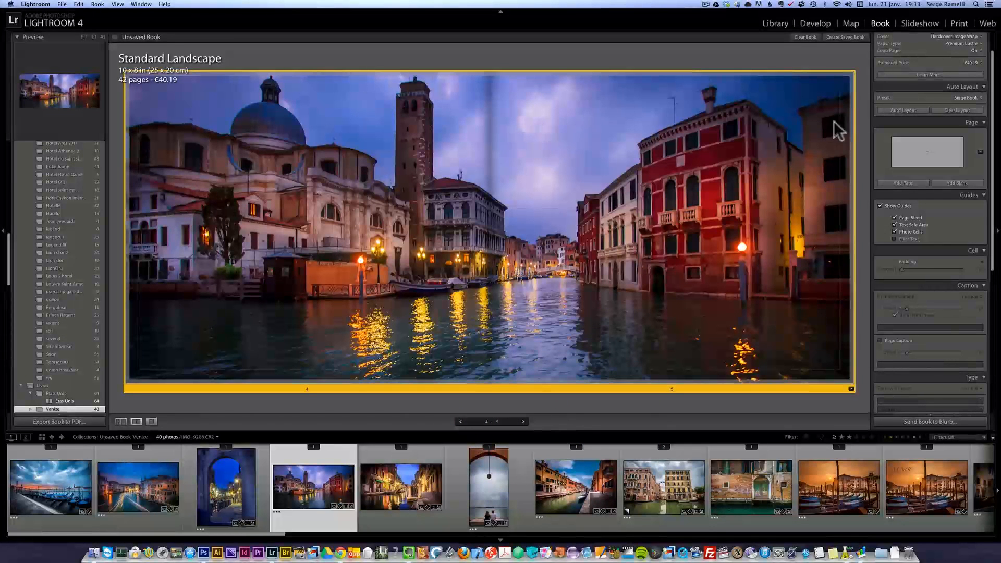
- Switch to Multi-Page View to see all 42 Venice book pages
{"action": "left_click", "coordinate": [121, 421]}
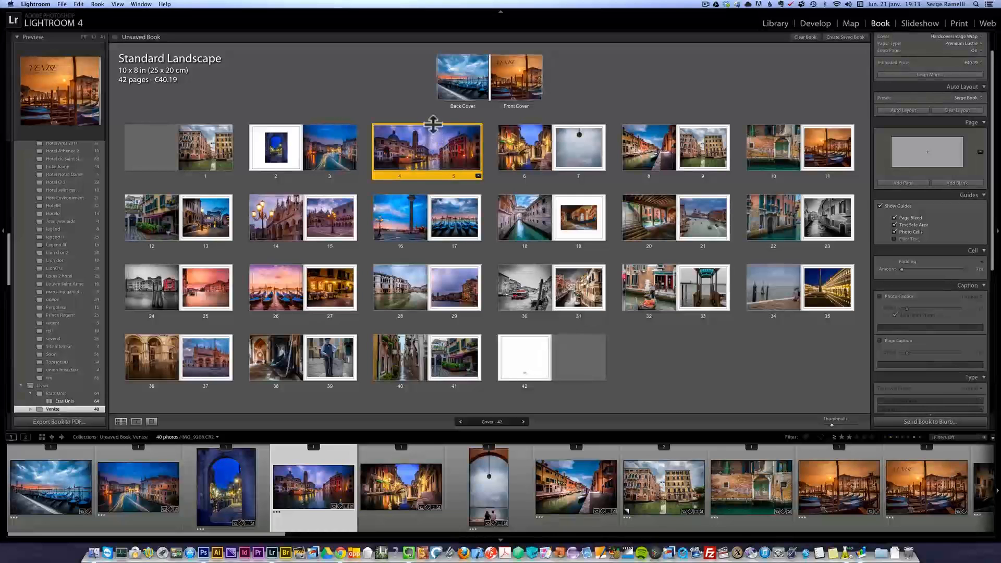
- Click the view control below the preview to begin opening spread 8–9
{"action": "left_click", "coordinate": [136, 422]}
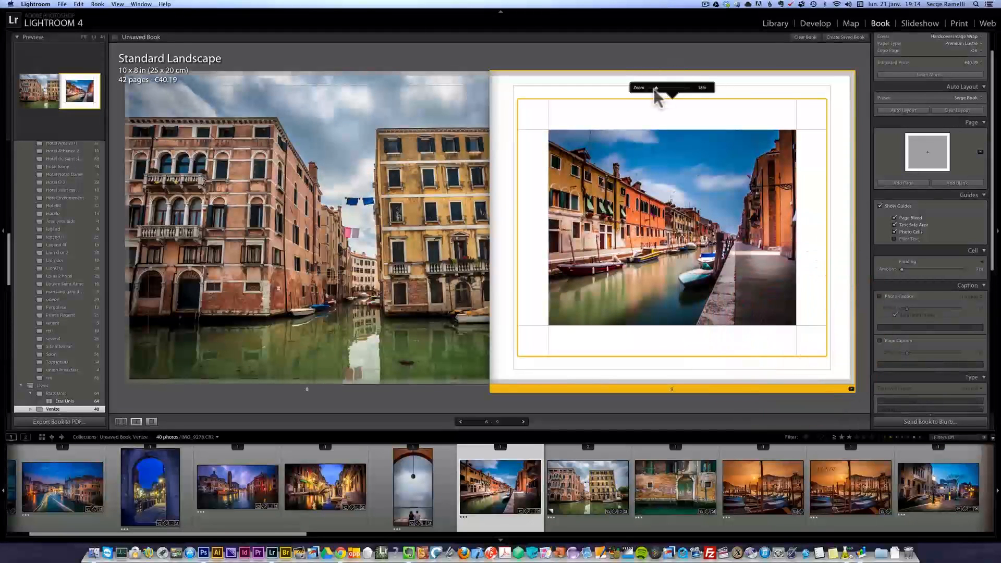